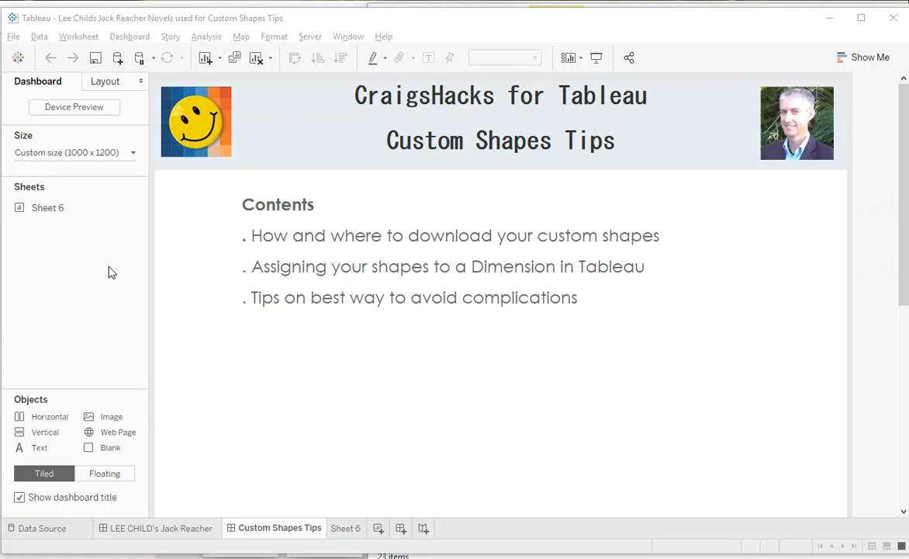
mouse_move(83, 281)
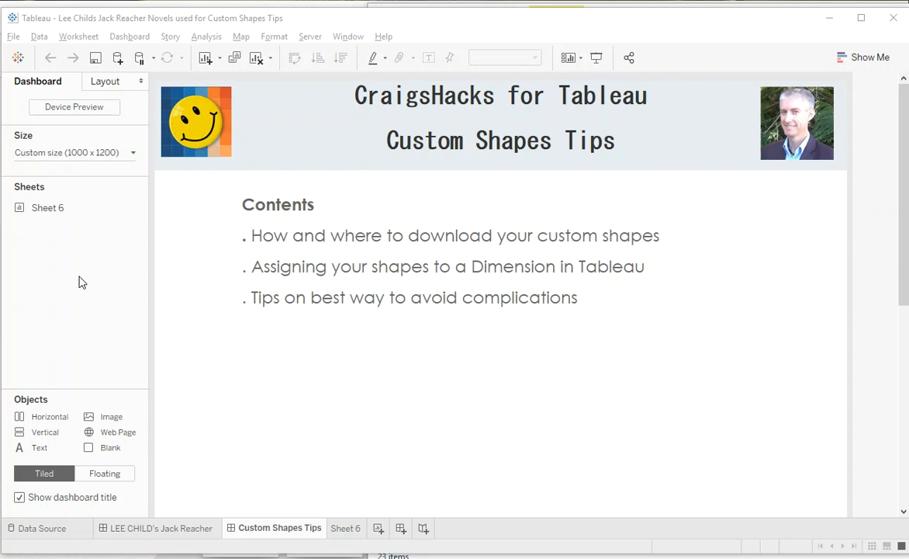
mouse_move(89, 282)
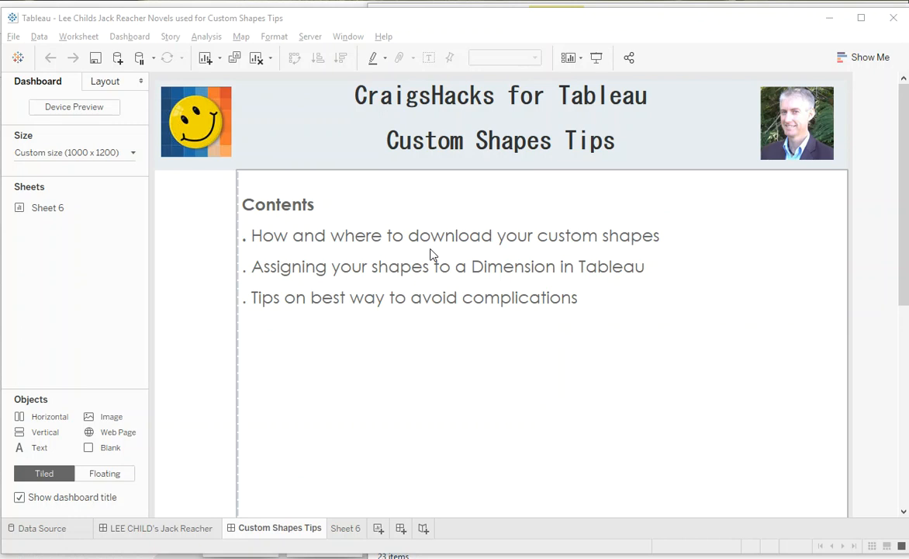
mouse_move(384, 279)
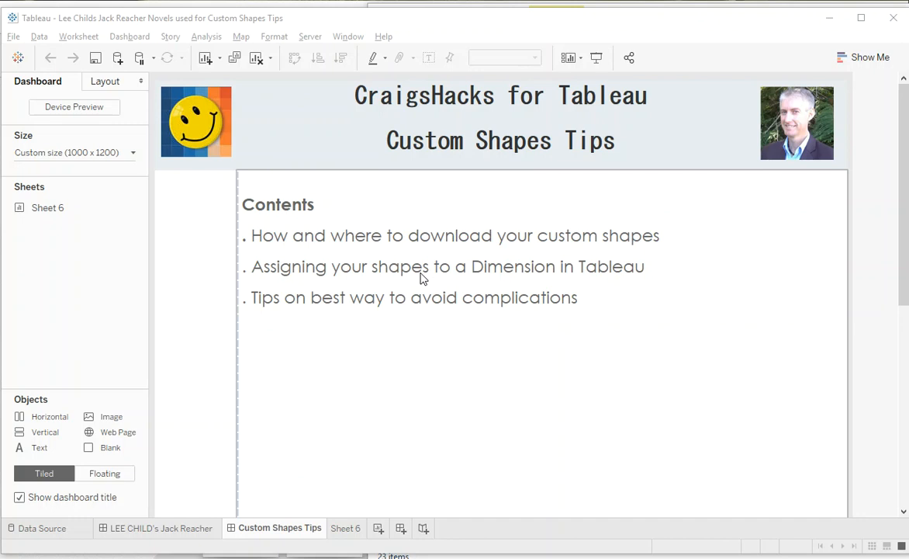
mouse_move(356, 380)
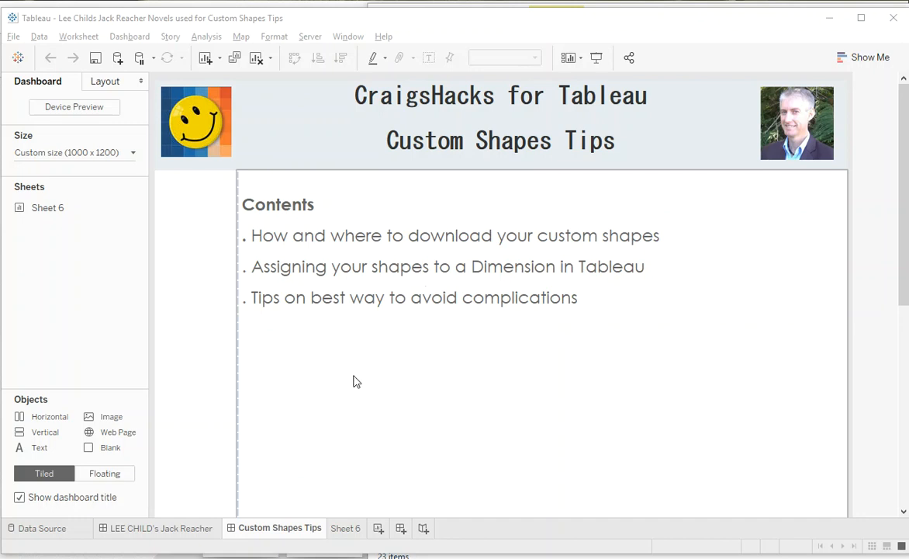
mouse_move(361, 394)
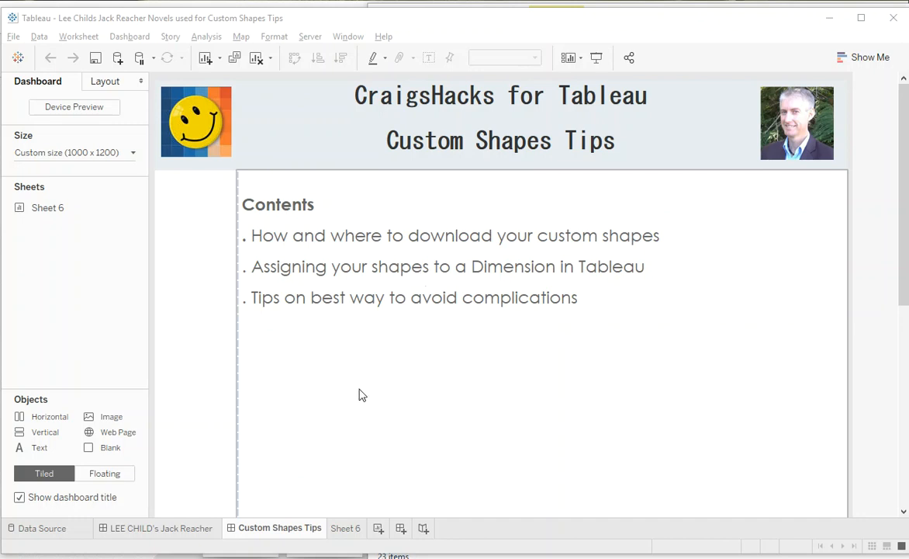
- Switch to the LEE CHILD's Jack Reacher dashboard and inspect the Killing Floor cover
left_click(160, 527)
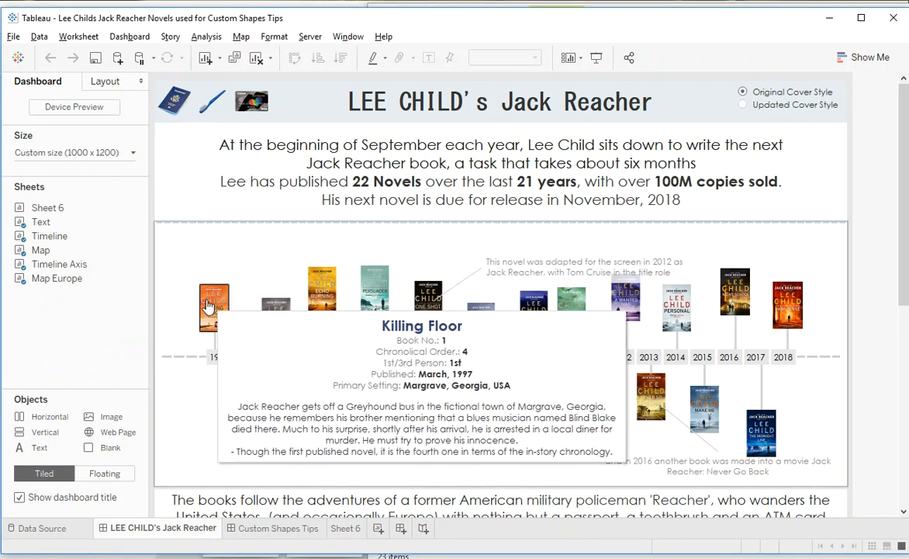
mouse_move(321, 295)
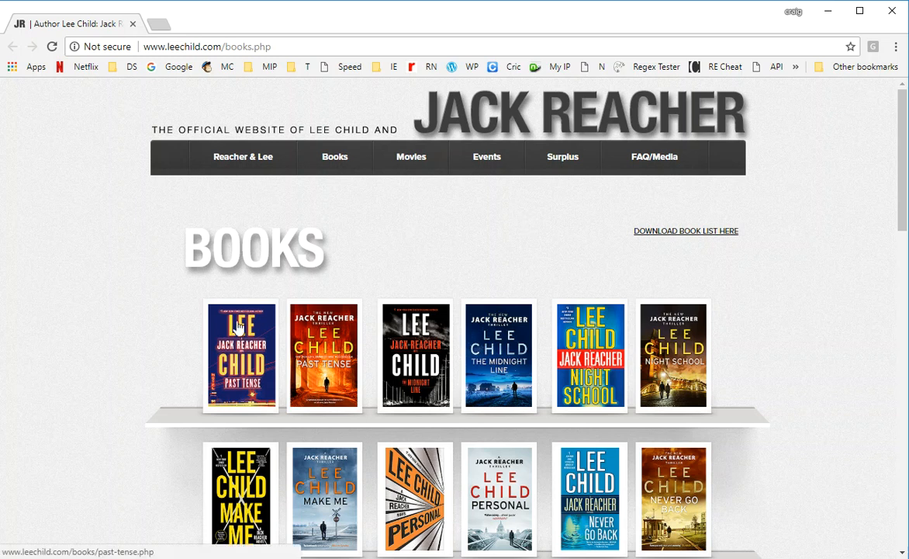
mouse_move(254, 332)
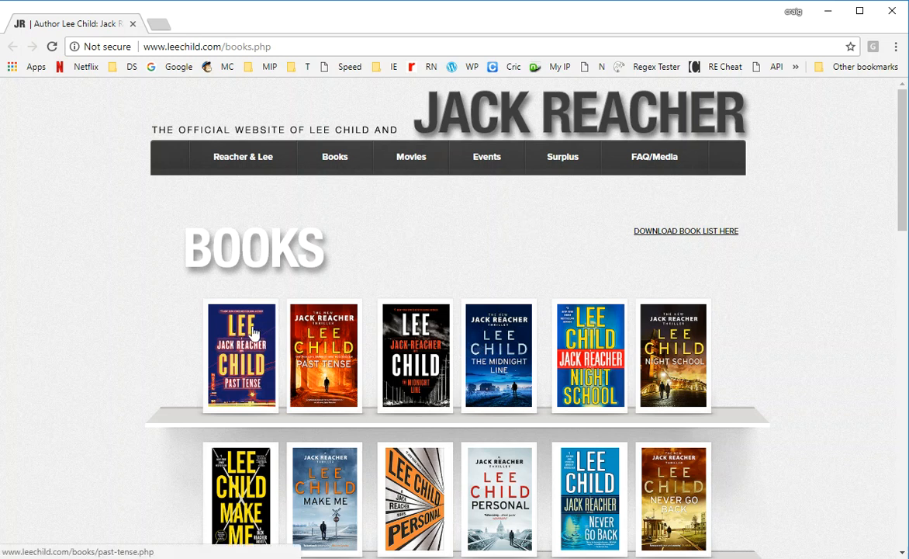
mouse_move(315, 456)
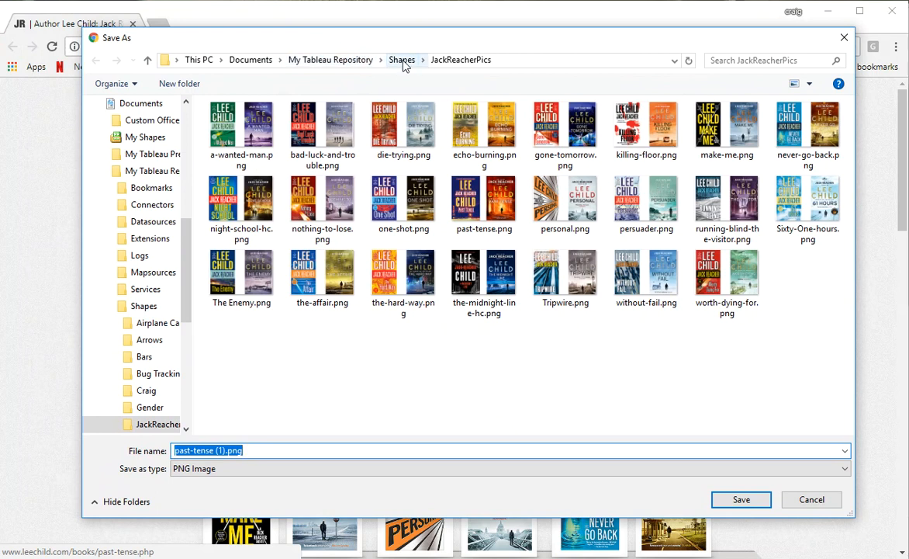
- Navigate up to the Shapes folder and into JackReacherPics to view the cover images
left_click(401, 60)
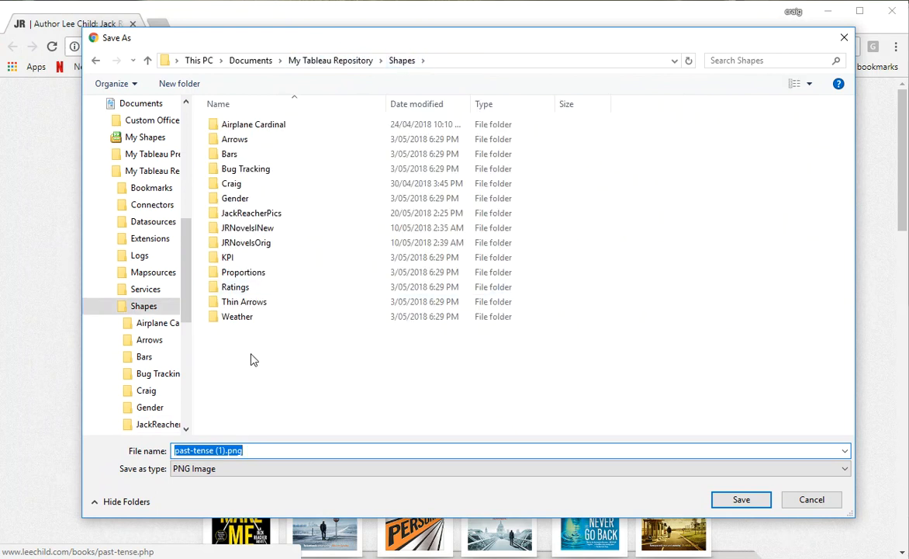
right_click(254, 359)
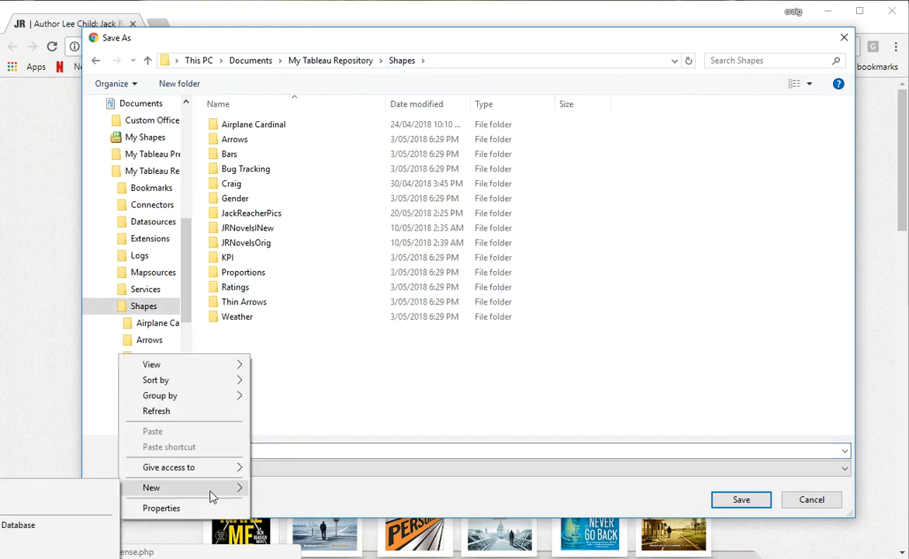
left_click(370, 376)
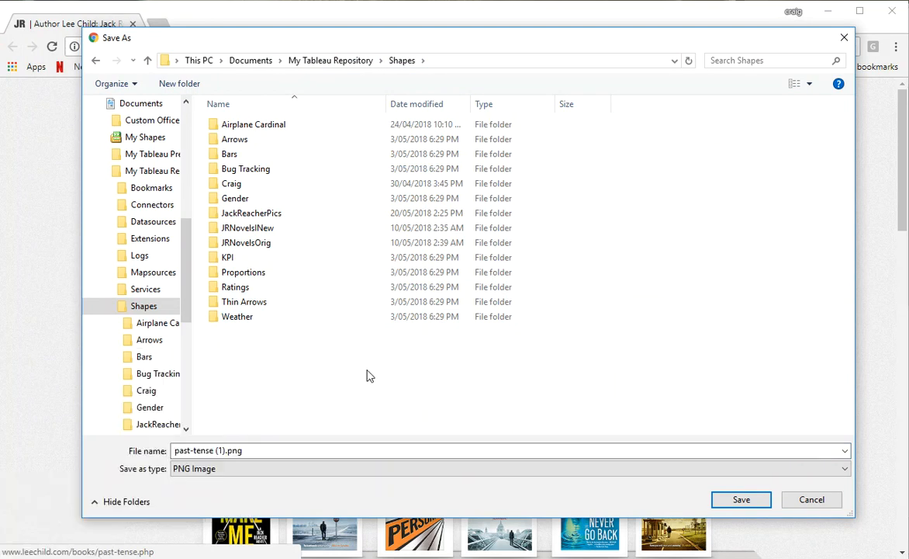
left_click(251, 213)
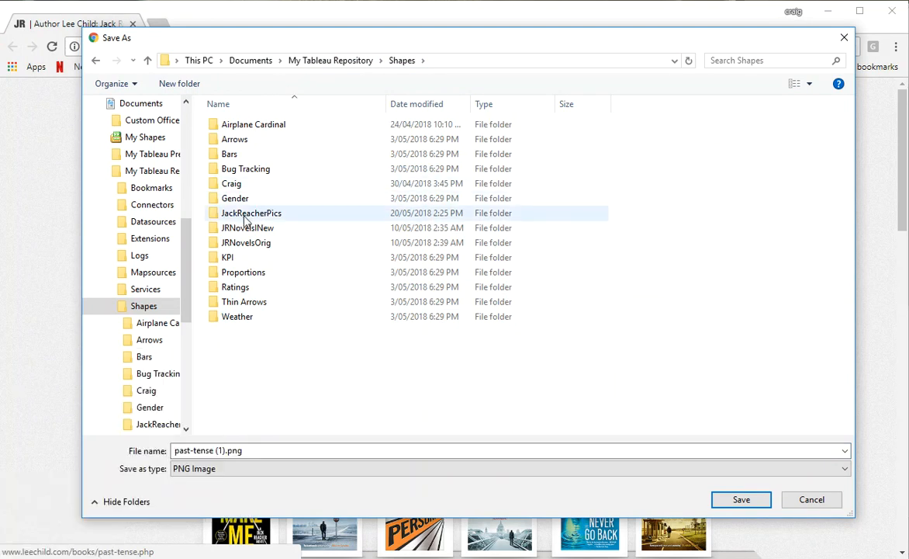
double_click(251, 213)
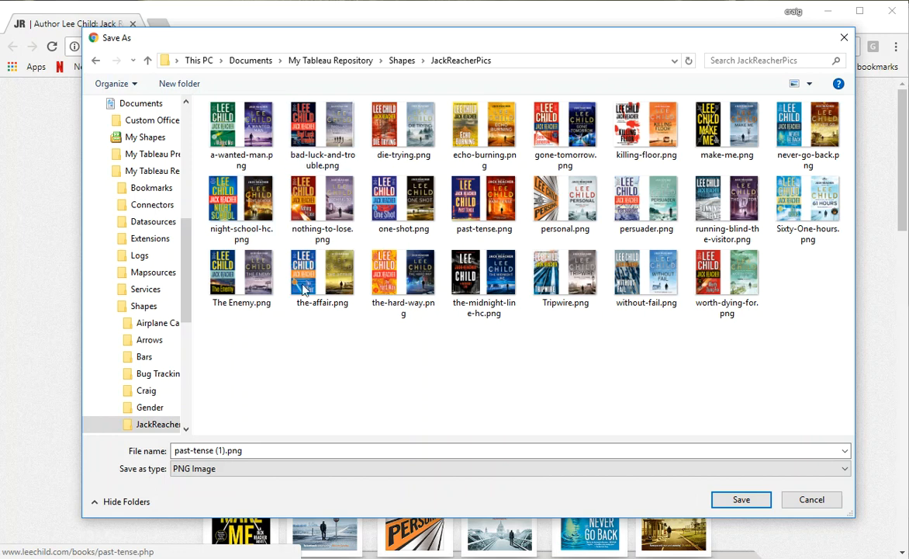
mouse_move(551, 343)
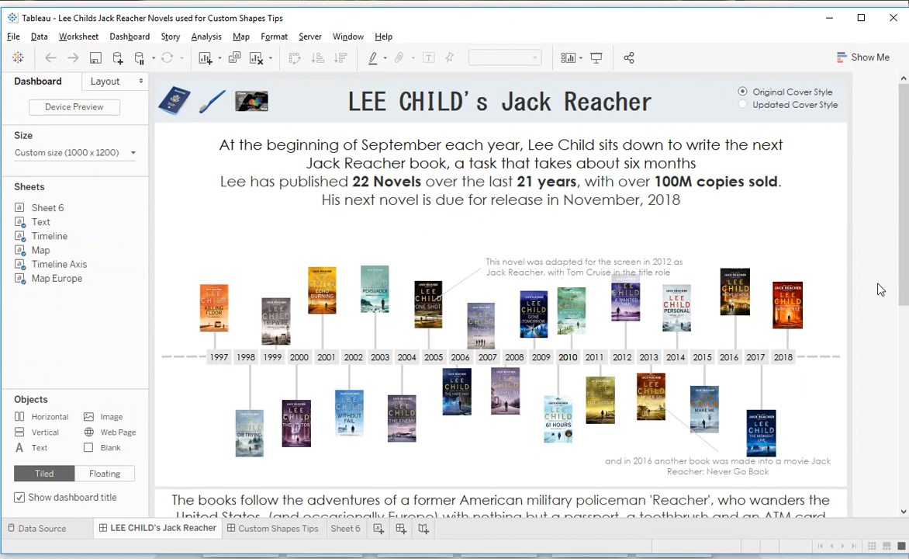
- Switch to the empty Sheet 6 worksheet in Tableau
left_click(346, 528)
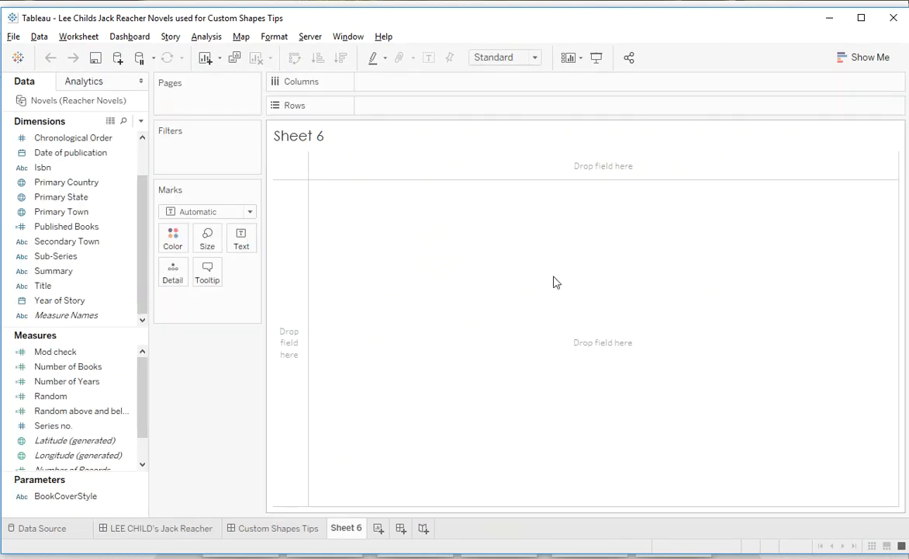
- Place Title on Rows listing all 23 novels and set the mark type to Shape
left_click(43, 285)
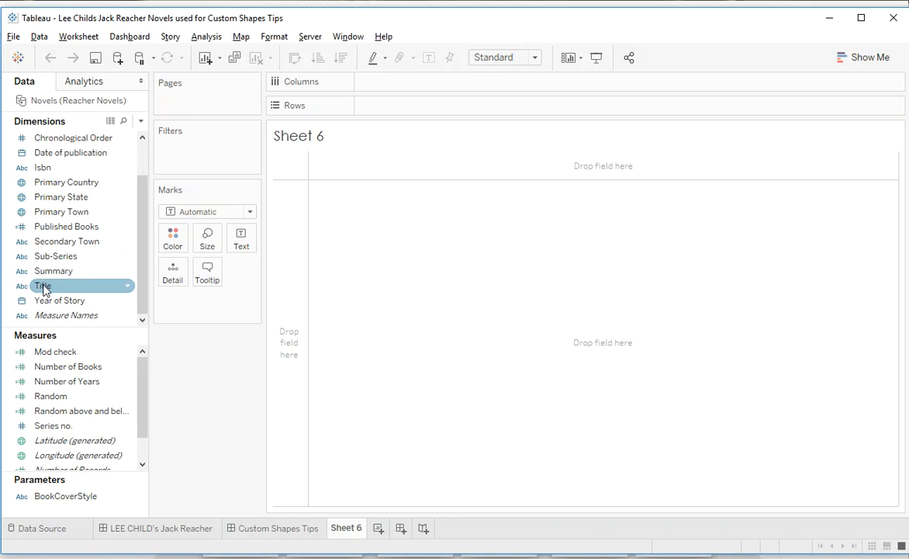
left_click_drag(43, 286, 372, 104)
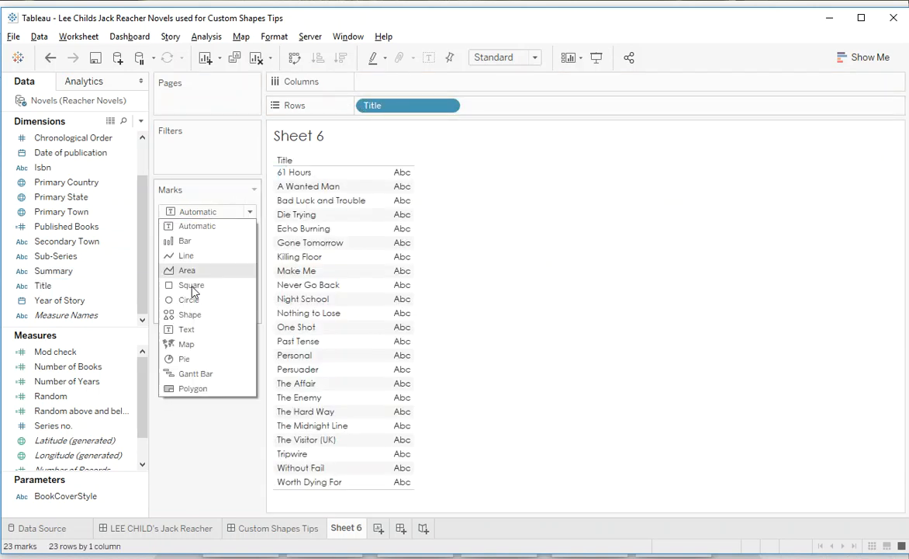
left_click(189, 314)
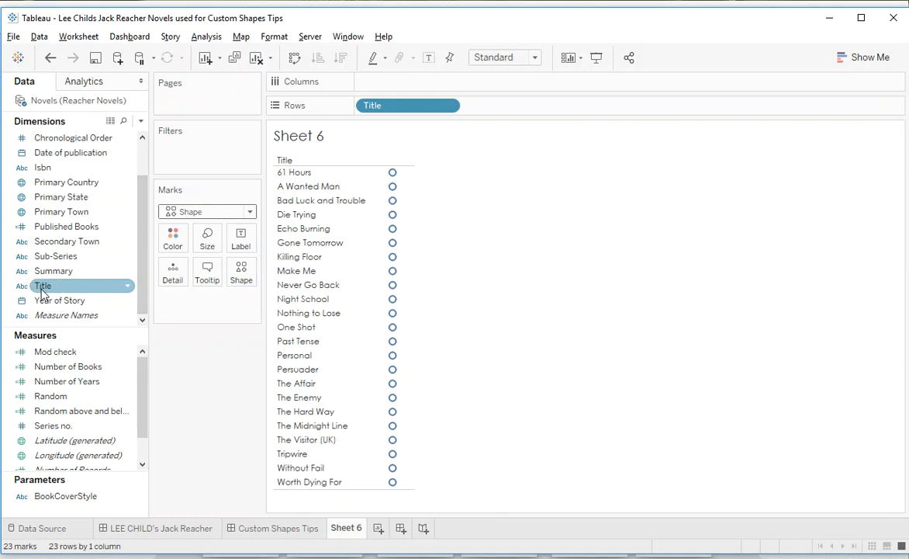
mouse_move(61, 293)
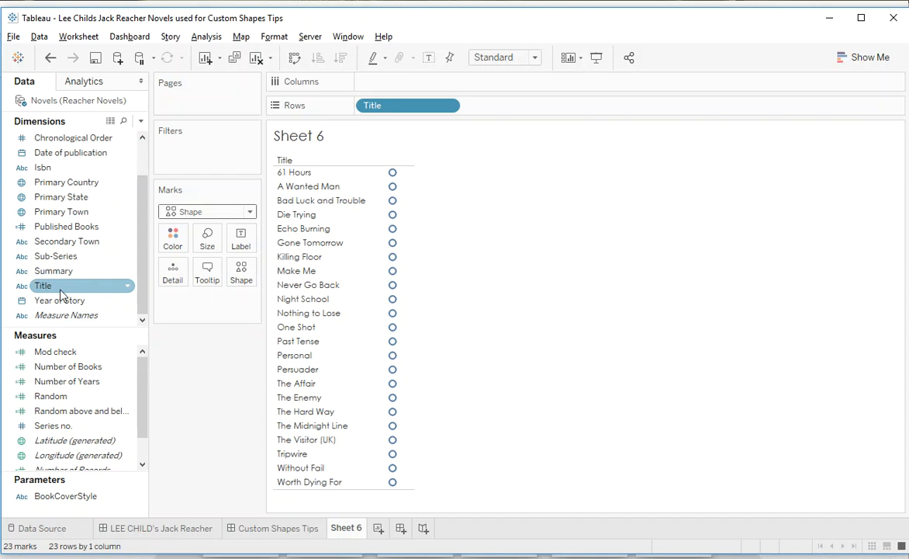
mouse_move(68, 293)
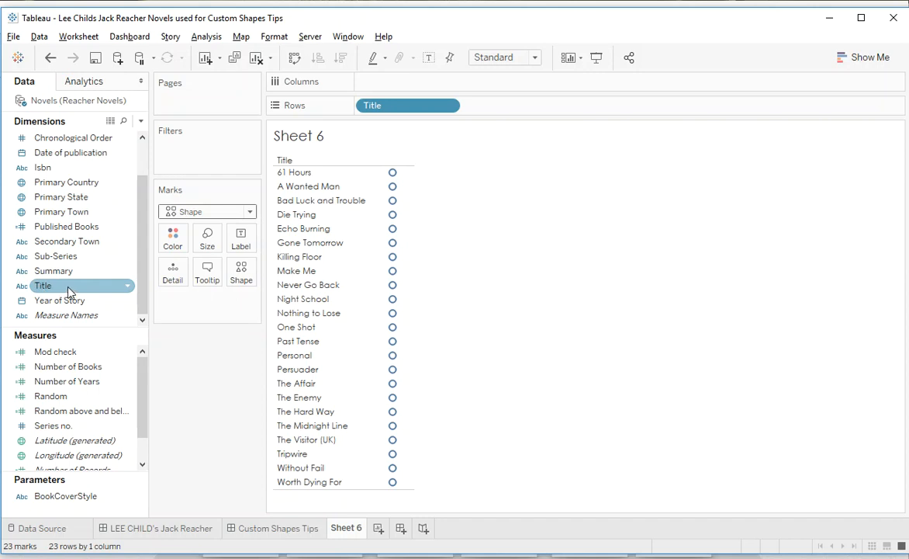
- Create a calculated field 'Title Shape' with formula [Title]
right_click(42, 285)
type("Title")
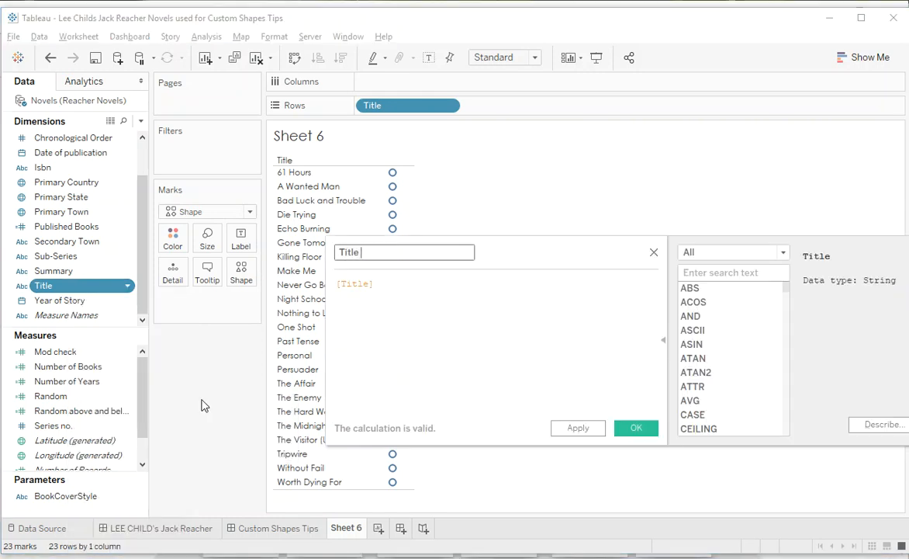
type("Shape")
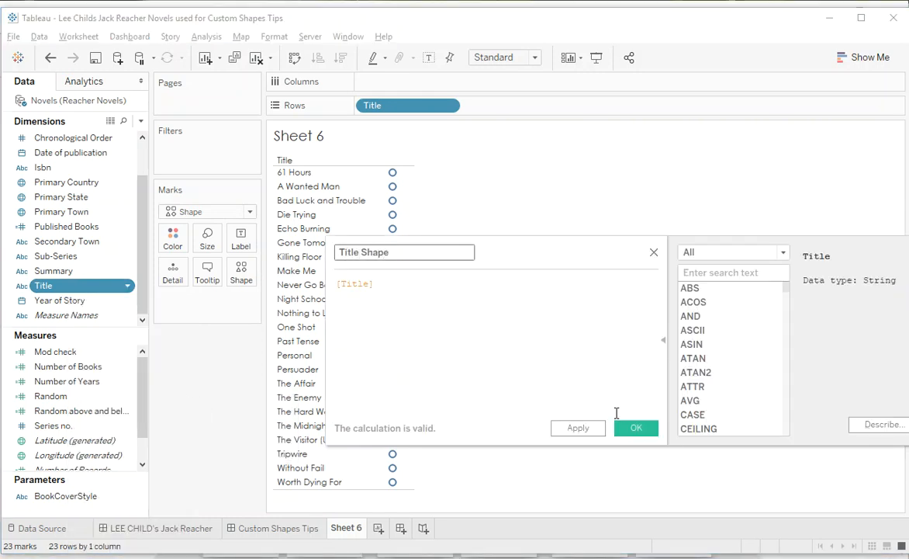
left_click(635, 427)
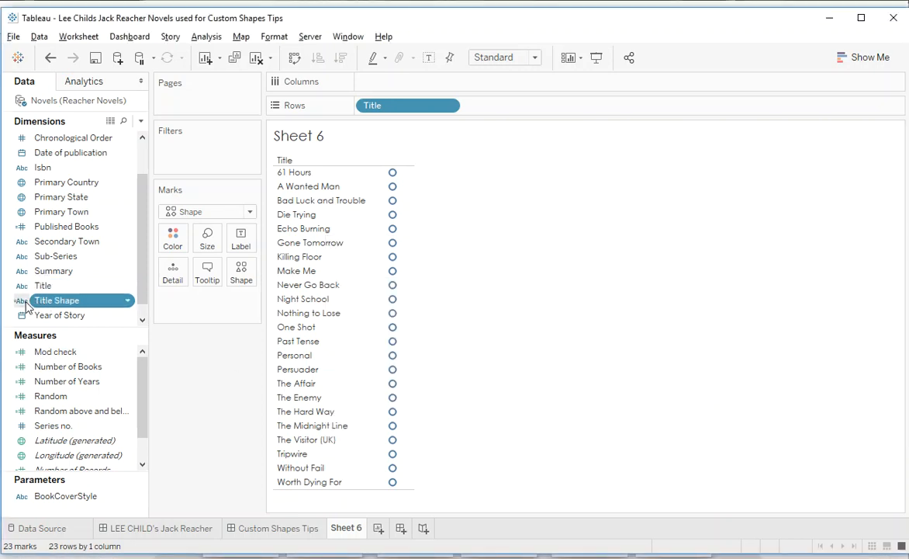
mouse_move(49, 311)
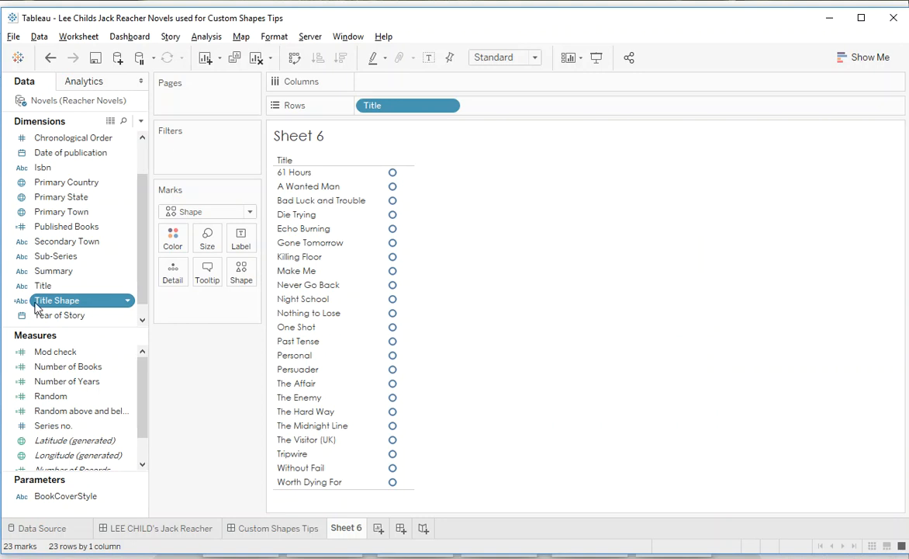
left_click(44, 285)
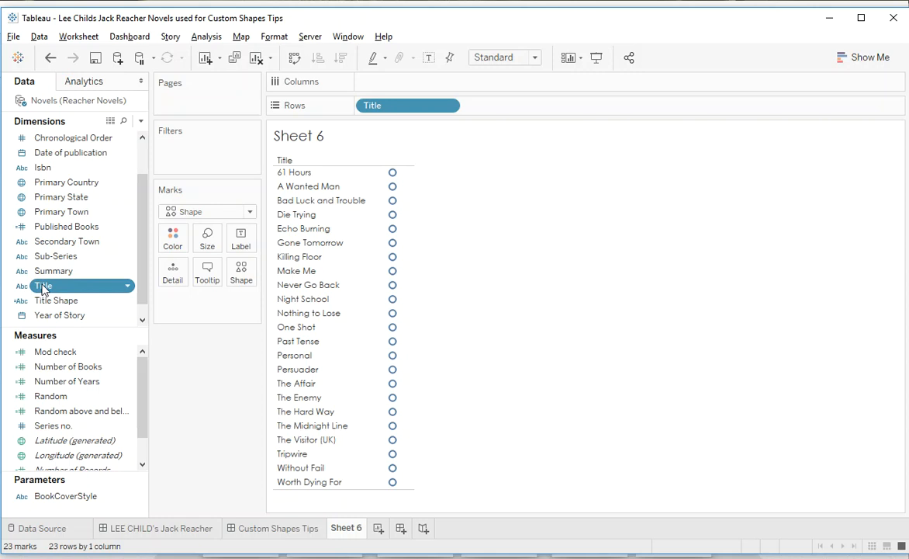
mouse_move(56, 293)
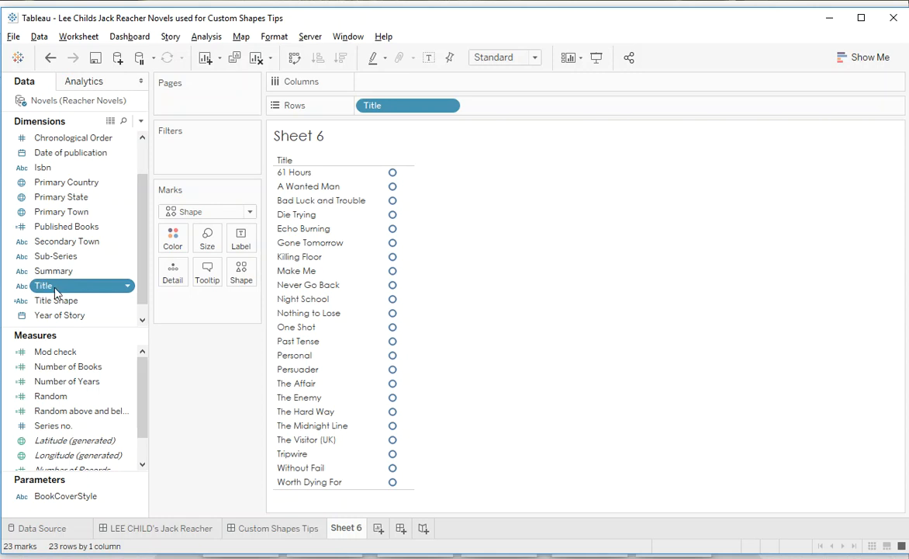
mouse_move(54, 295)
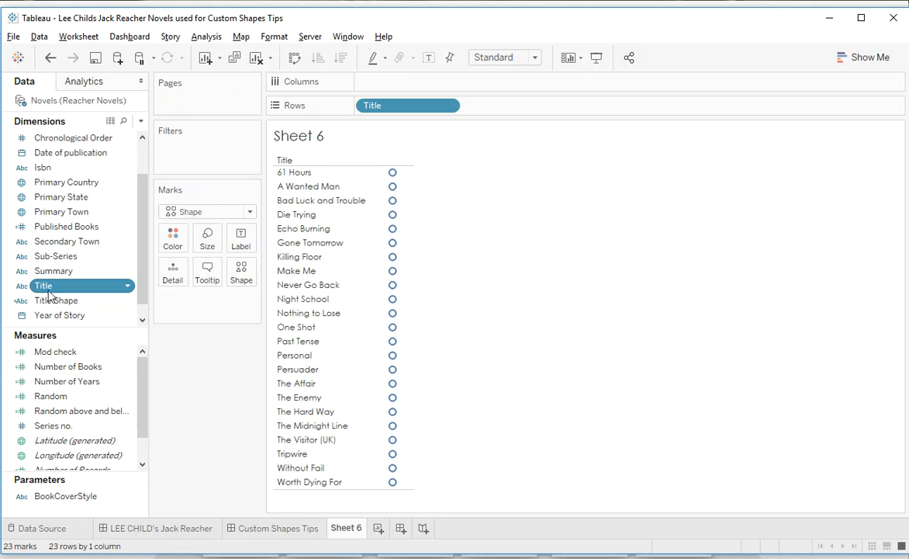
left_click(56, 300)
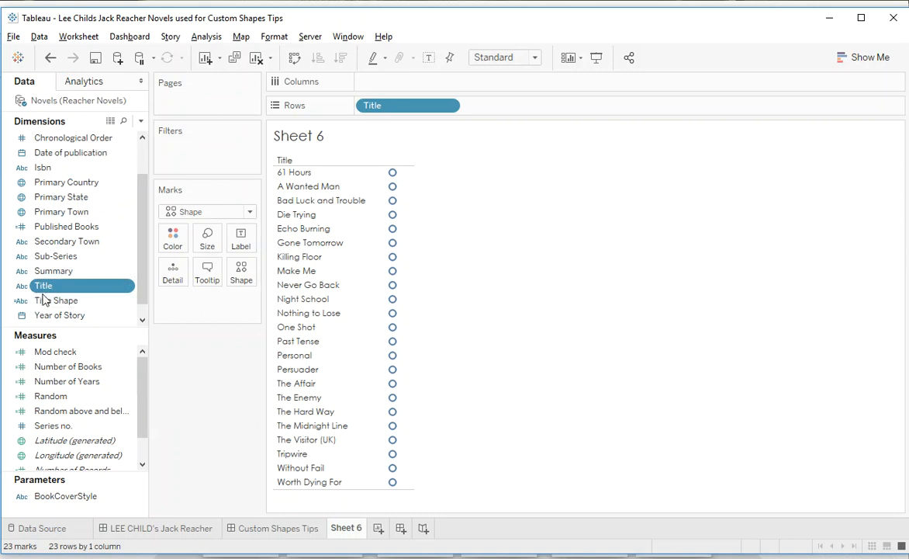
left_click(56, 301)
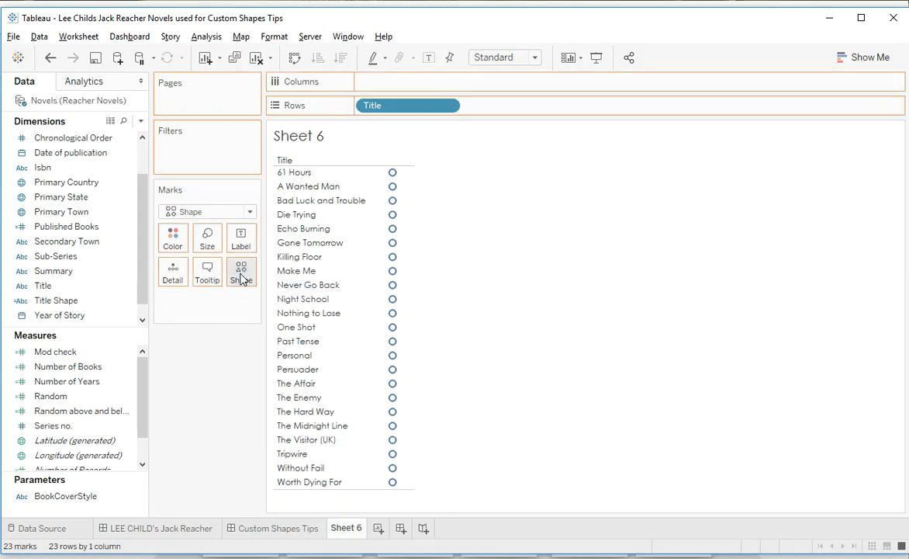
- Put Title Shape on the Shape shelf for distinct marks and enlarge the mark size
left_click(241, 271)
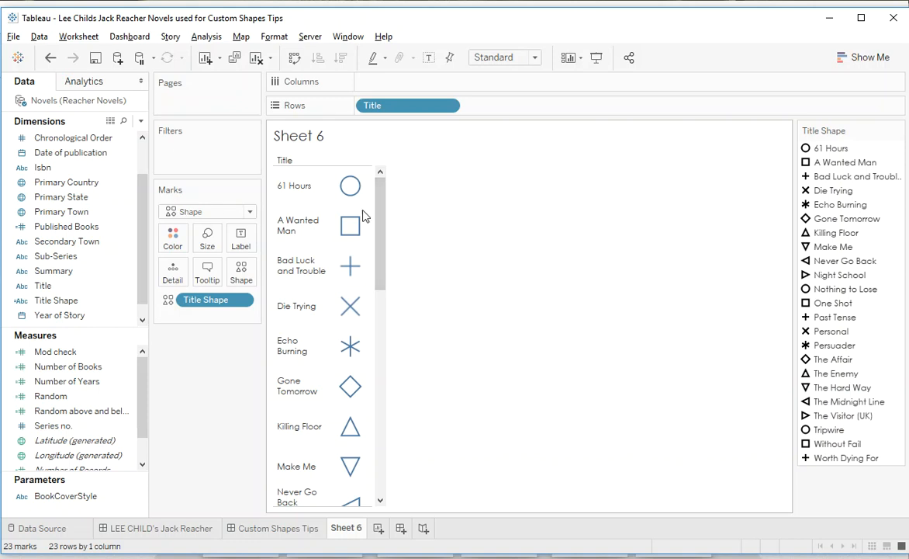
mouse_move(373, 209)
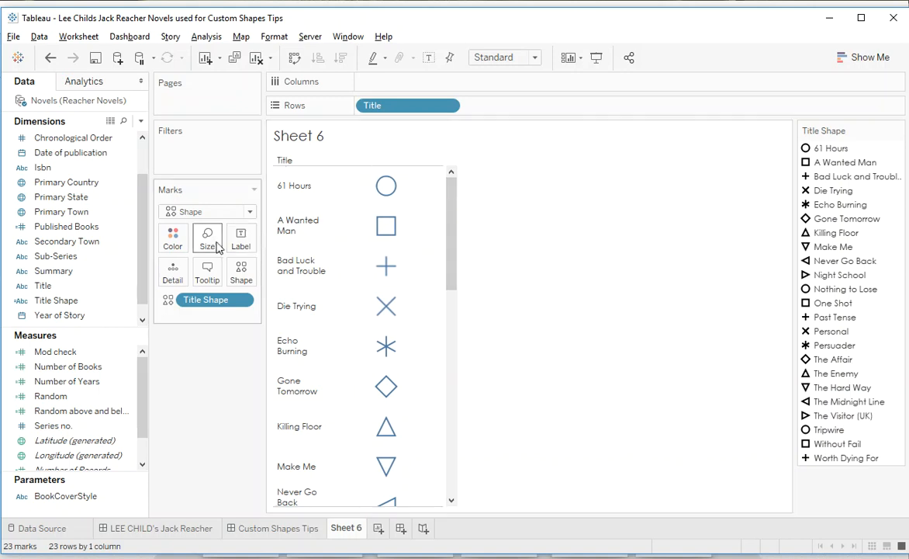
left_click(207, 236)
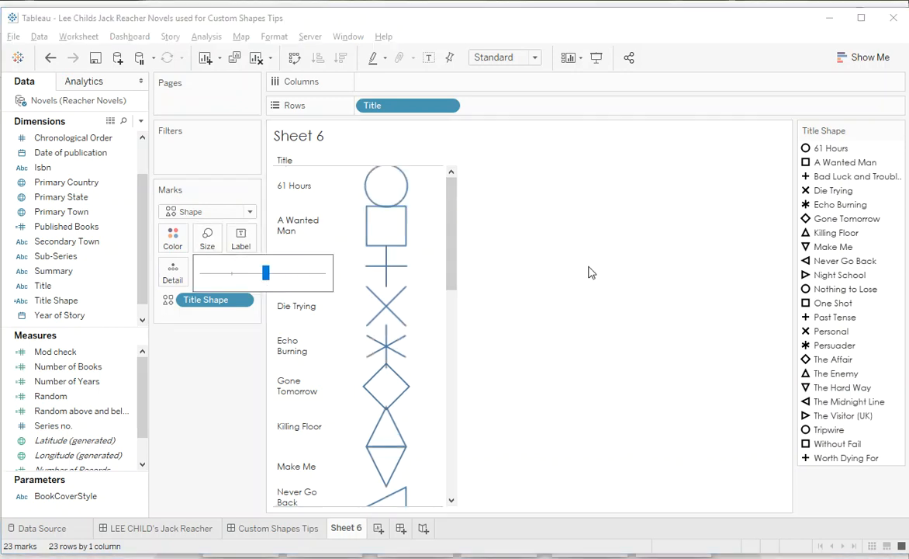
mouse_move(826, 152)
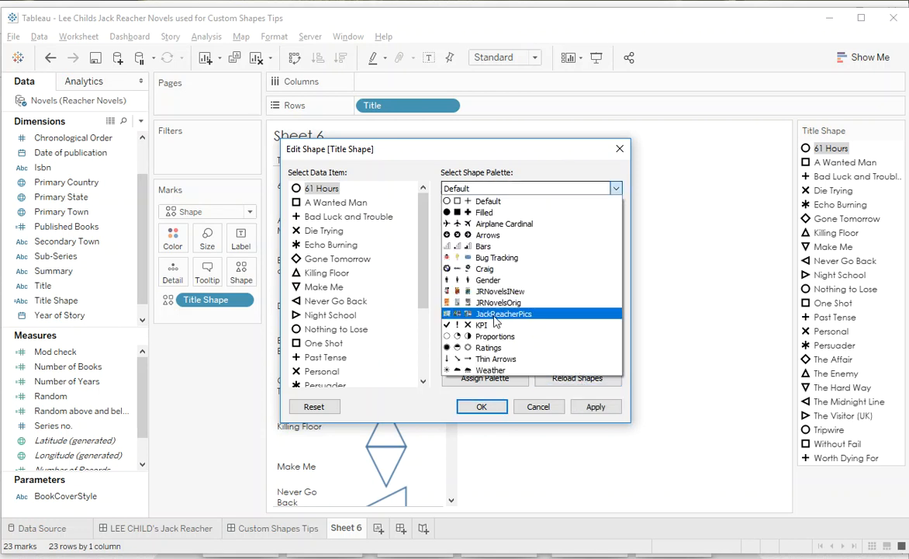
- Select the JackReacherPics palette and assign covers to titles like 61 Hours and Gone Tomorrow
left_click(504, 313)
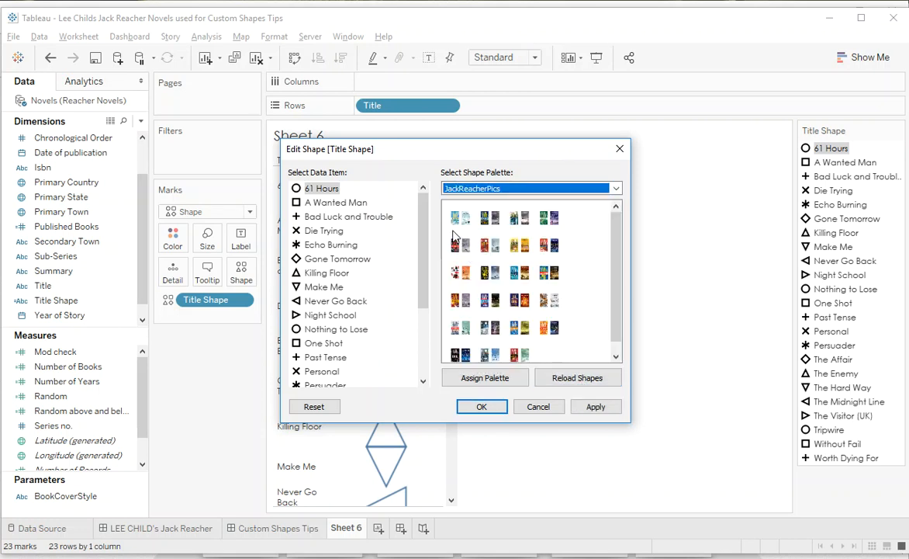
left_click(490, 273)
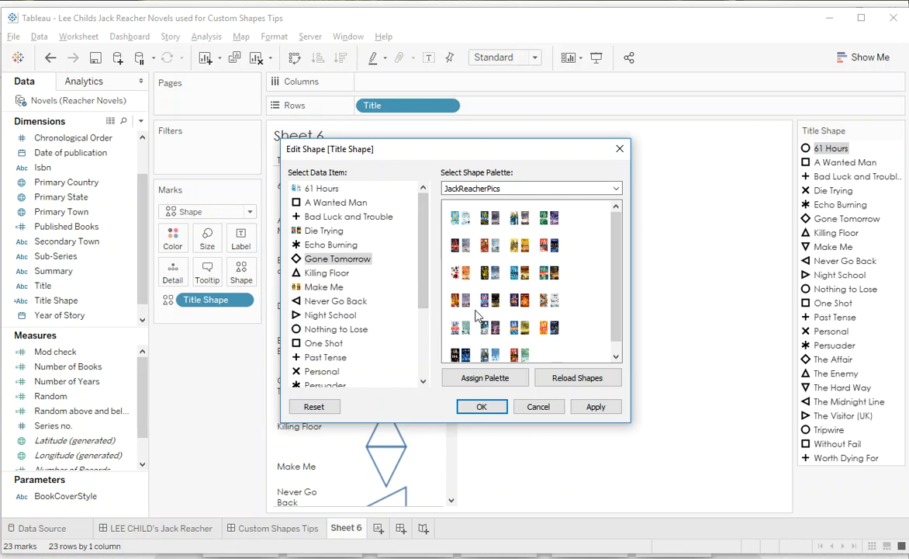
left_click(489, 245)
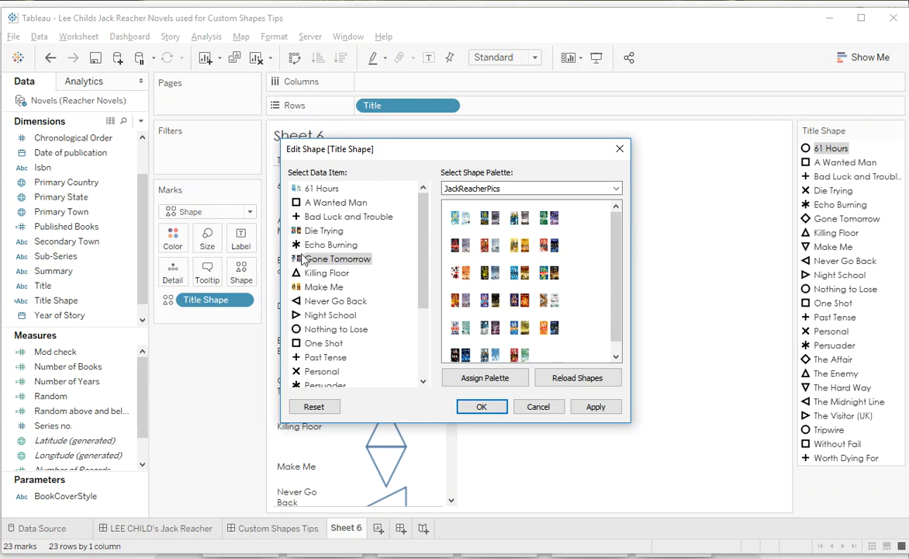
mouse_move(308, 257)
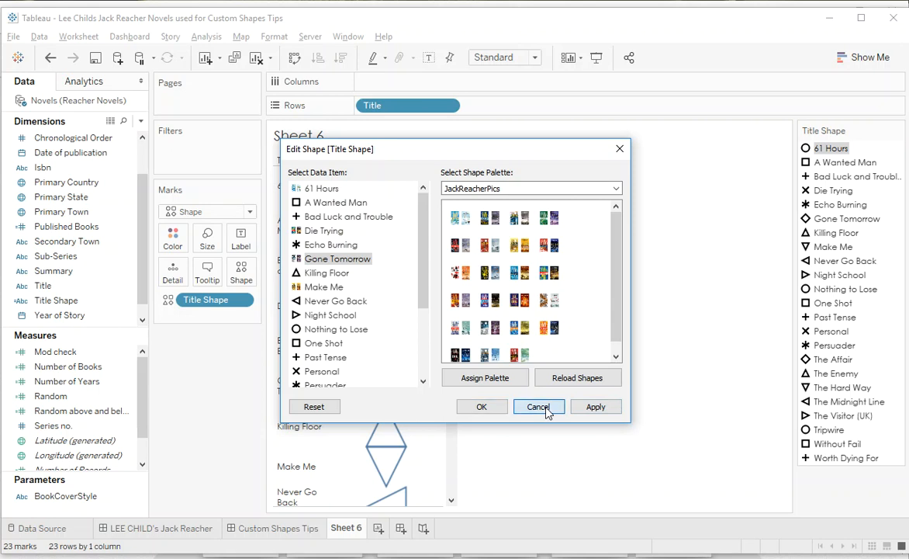
- Cancel the trial cover assignments and select the Sixty-One-hours image in the JackReacherPics folder
left_click(538, 405)
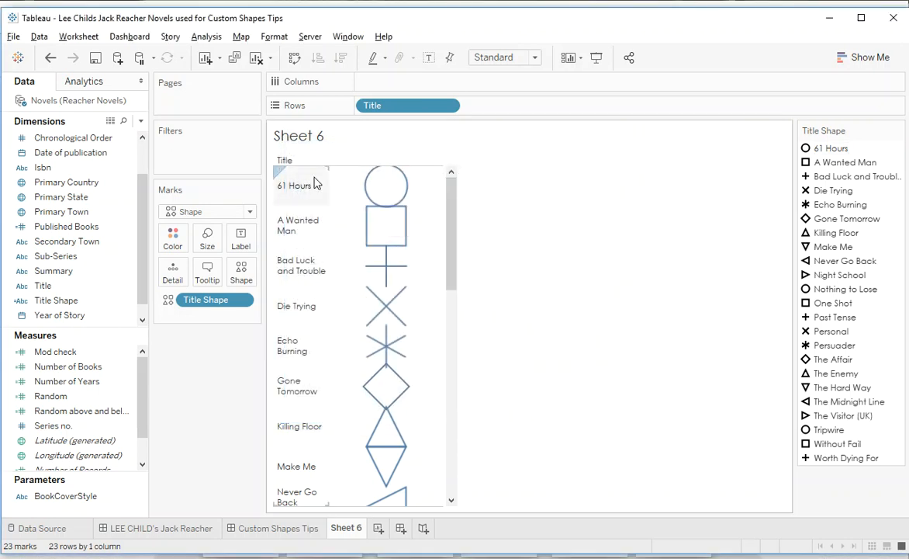
mouse_move(325, 202)
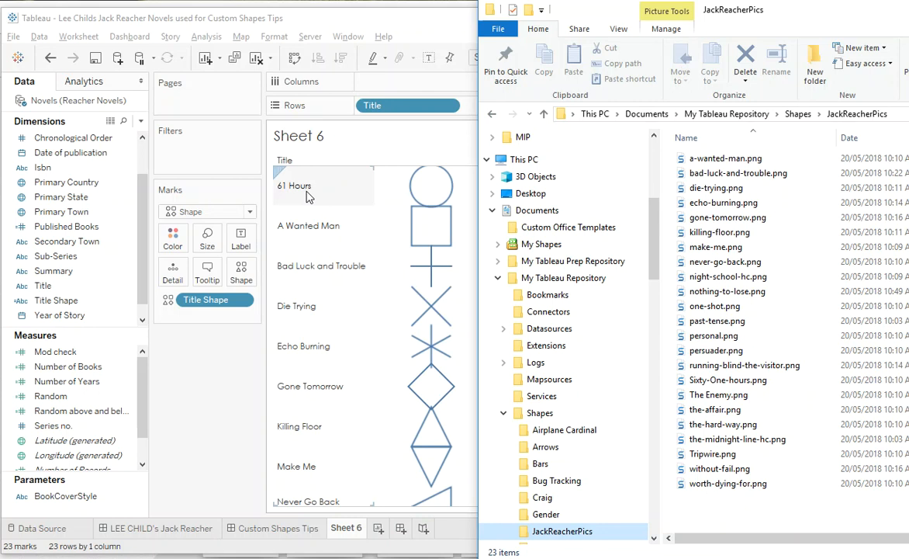
left_click(726, 380)
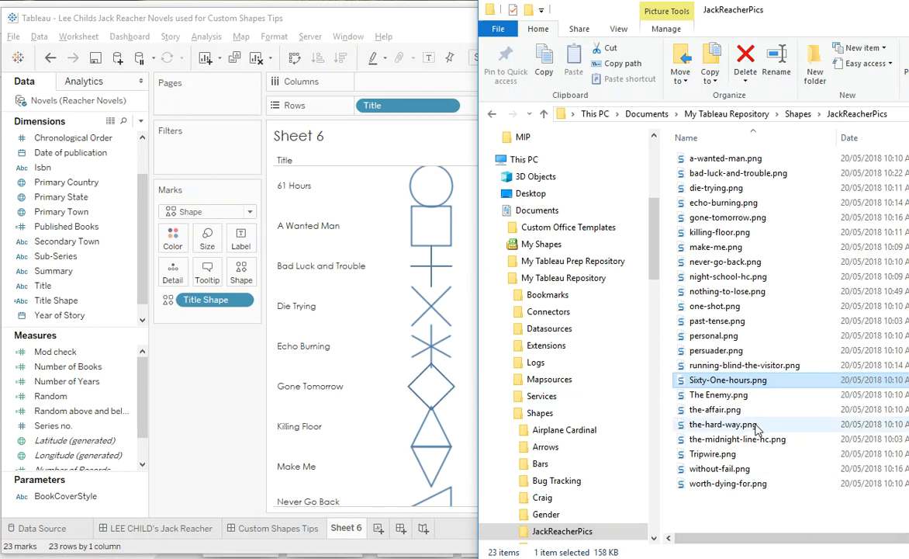
mouse_move(723, 423)
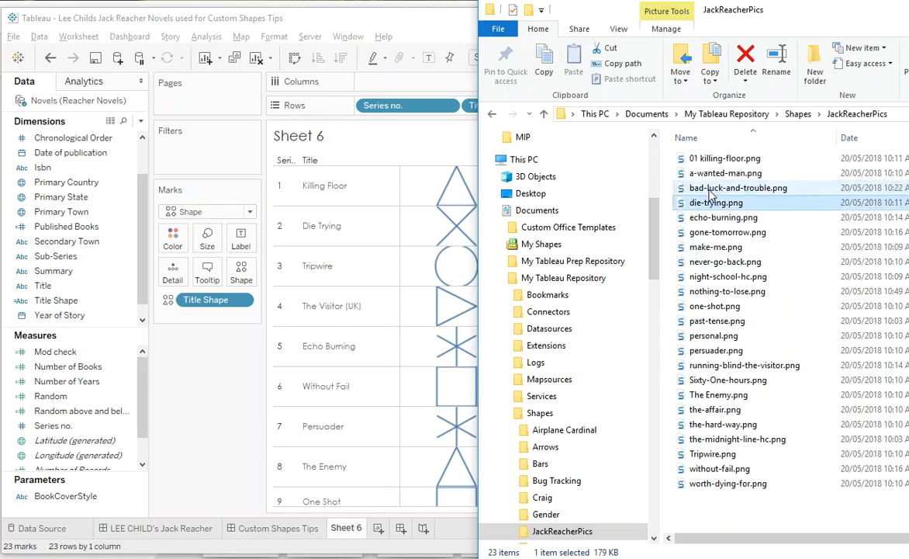
- Rename die-trying, gone-tomorrow and the other PNGs with two-digit series prefixes running 01 to 23
left_click(716, 202)
type("02 ")
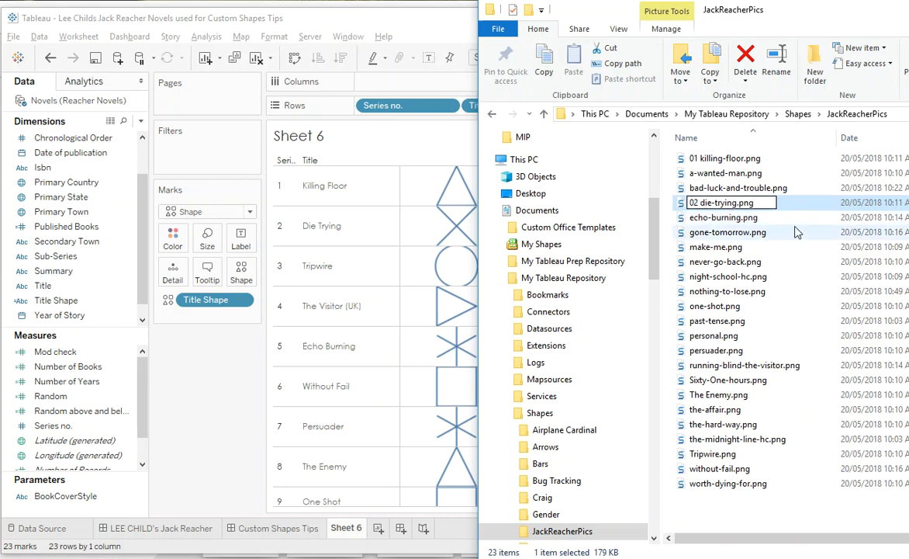
left_click(727, 232)
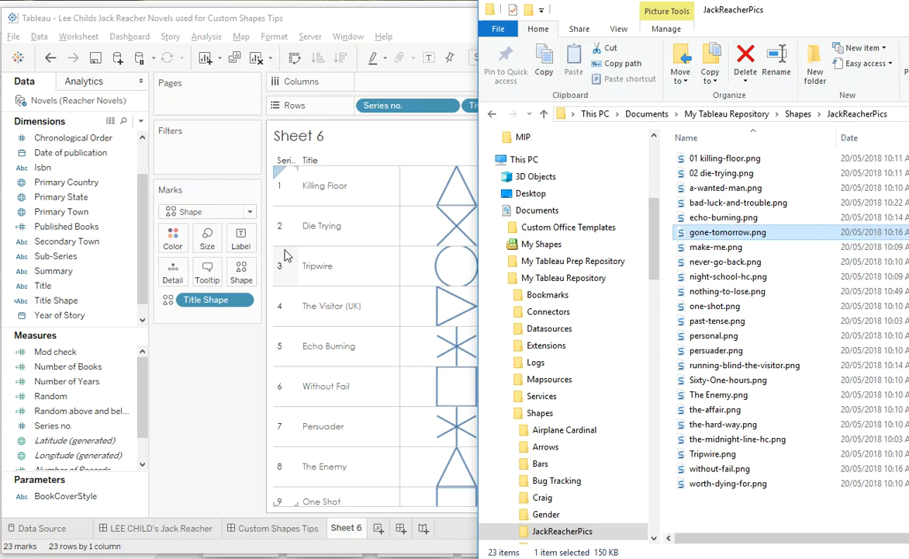
mouse_move(725, 188)
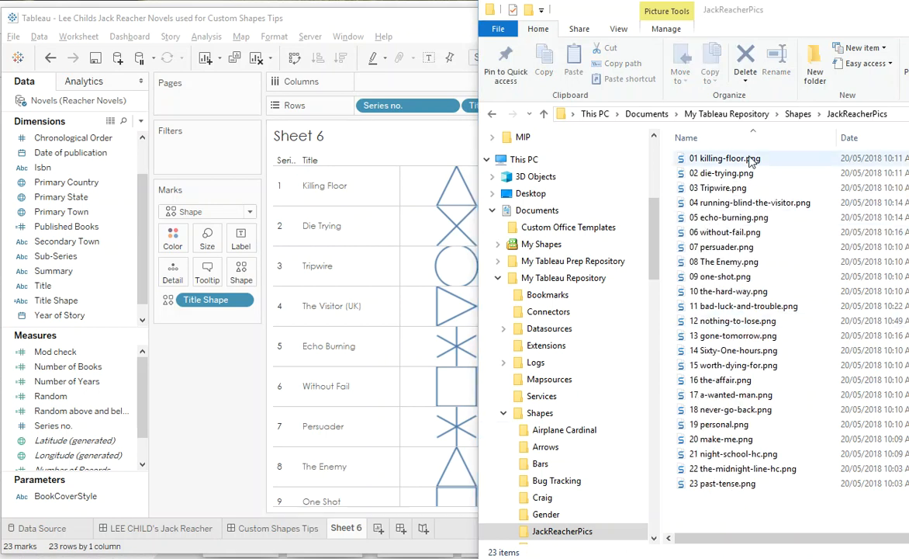
left_click(722, 483)
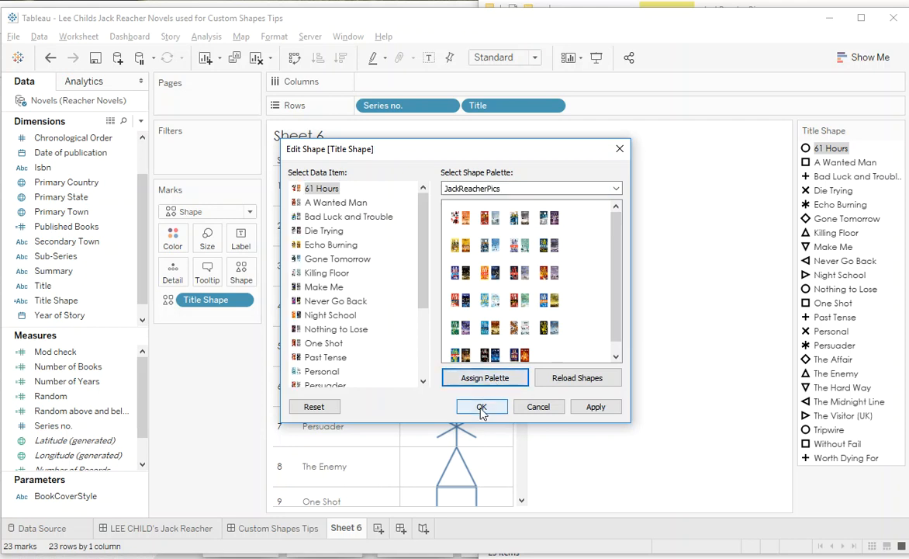
- Reload the JackReacherPics shapes and assign the palette so every row shows its cover
left_click(481, 406)
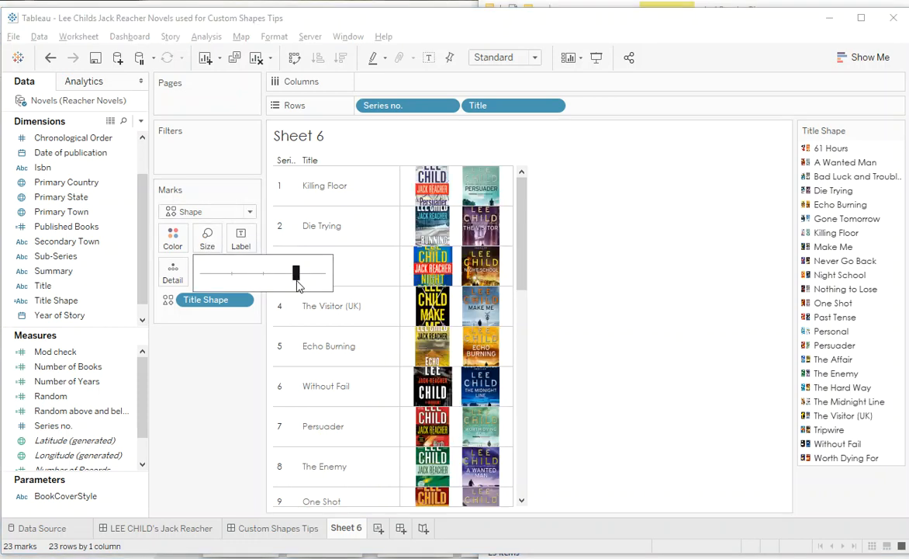
mouse_move(479, 225)
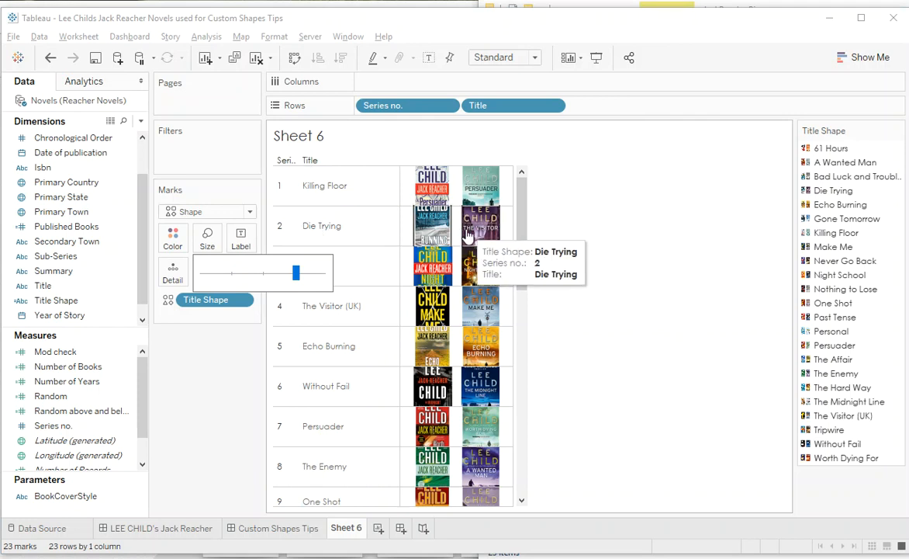
mouse_move(431, 256)
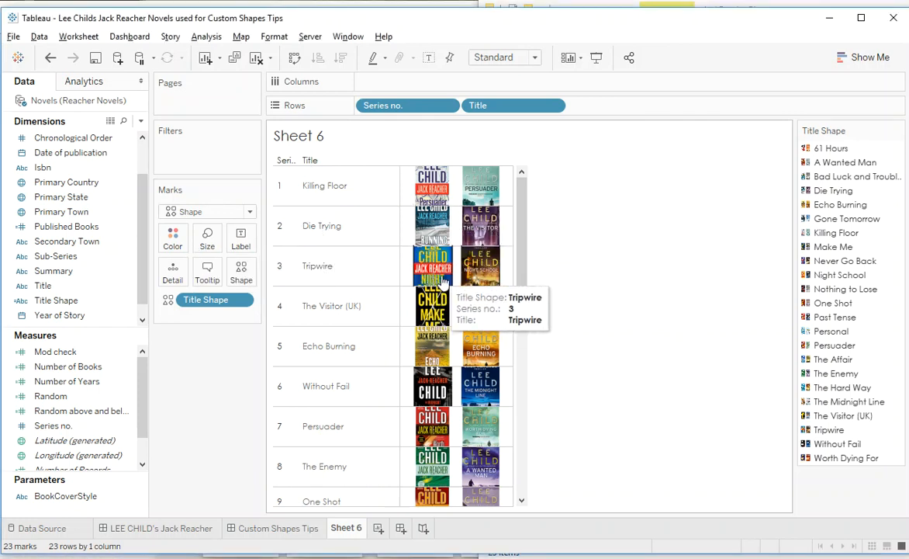
mouse_move(480, 275)
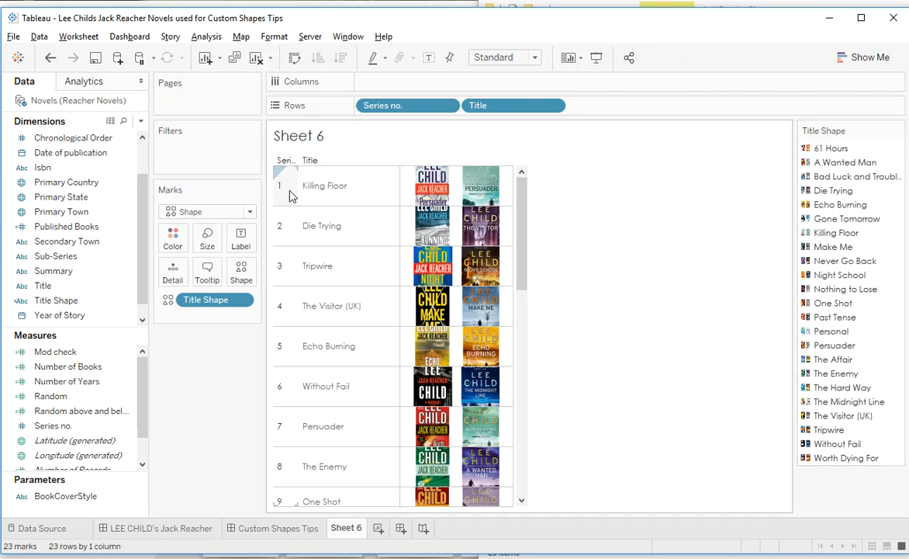
- Close the mark size adjustment after checking each title's cover tooltip
left_click(206, 299)
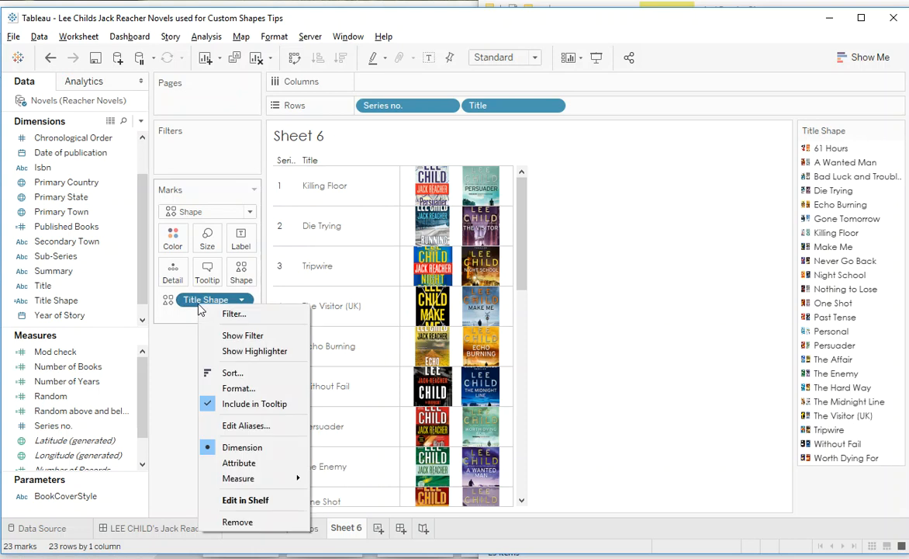
- Sort Title Shape by Series no. ascending
left_click(232, 373)
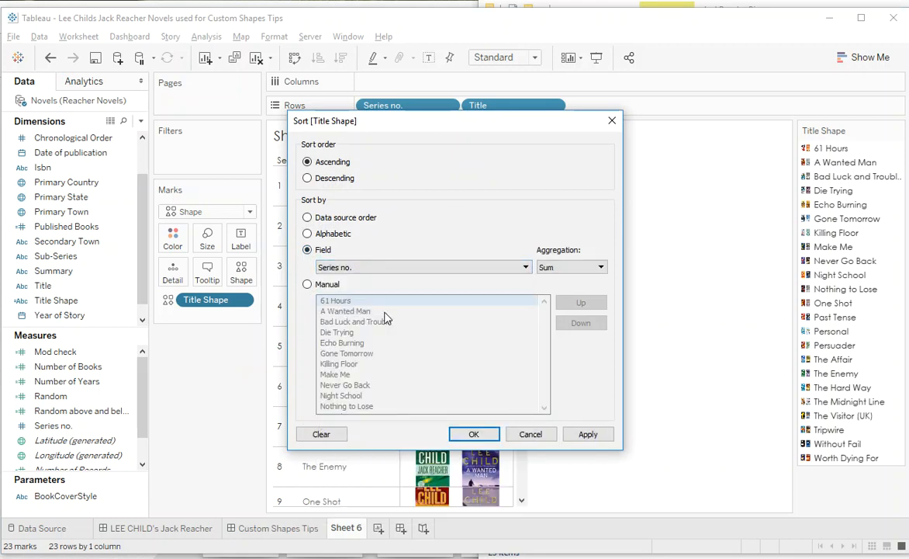
left_click(473, 434)
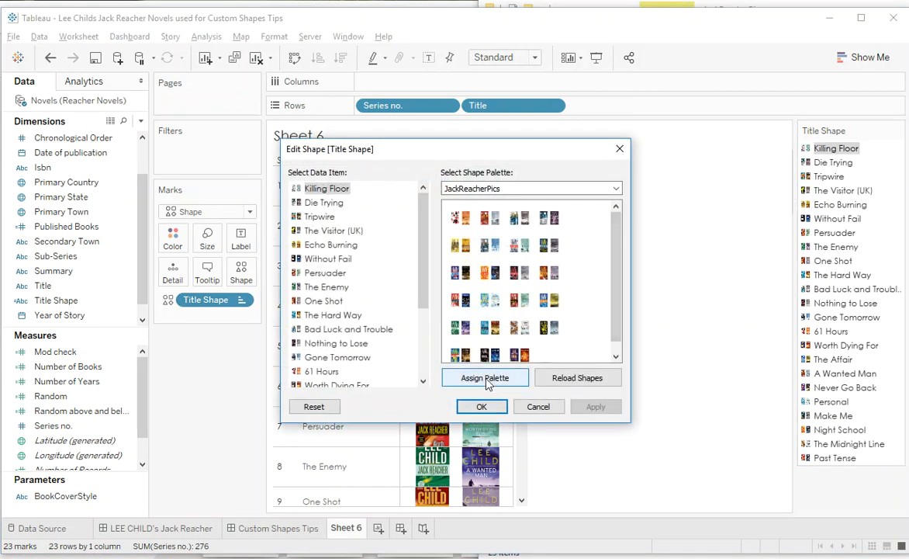
- Assign the JackReacherPics palette so each title shows its own cover, then return to the dashboard
left_click(484, 377)
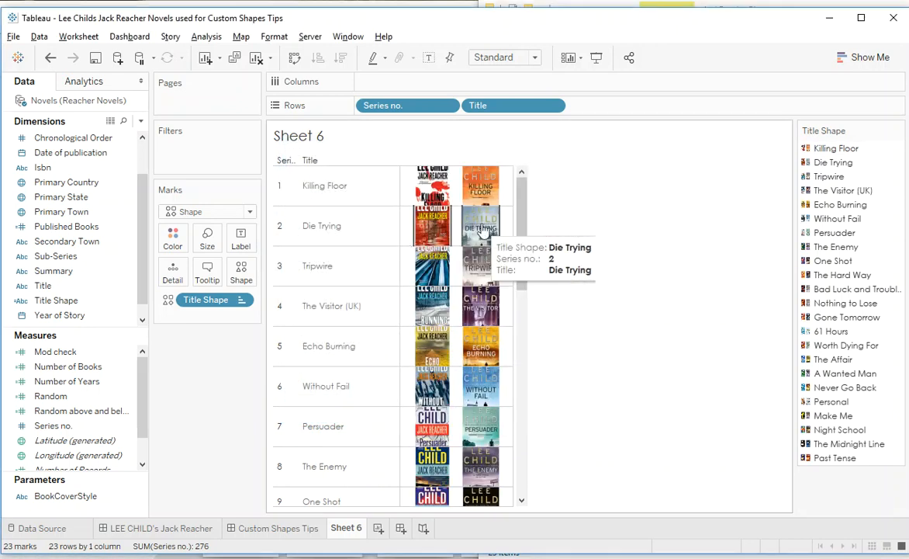
mouse_move(464, 232)
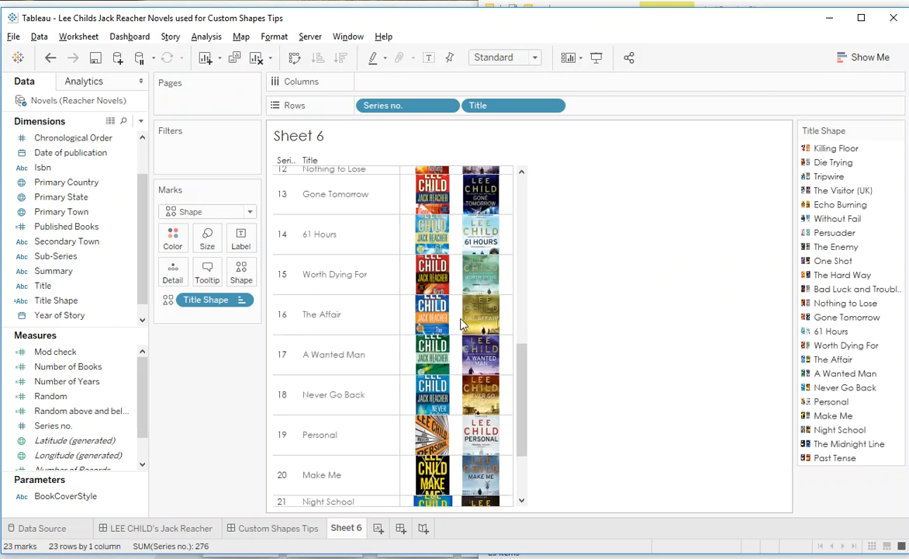
scroll("down", 3)
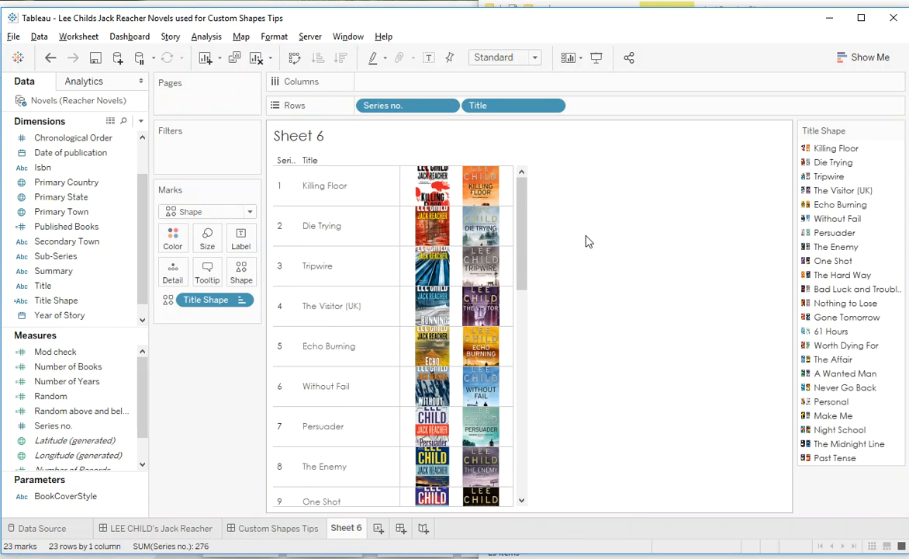
mouse_move(396, 476)
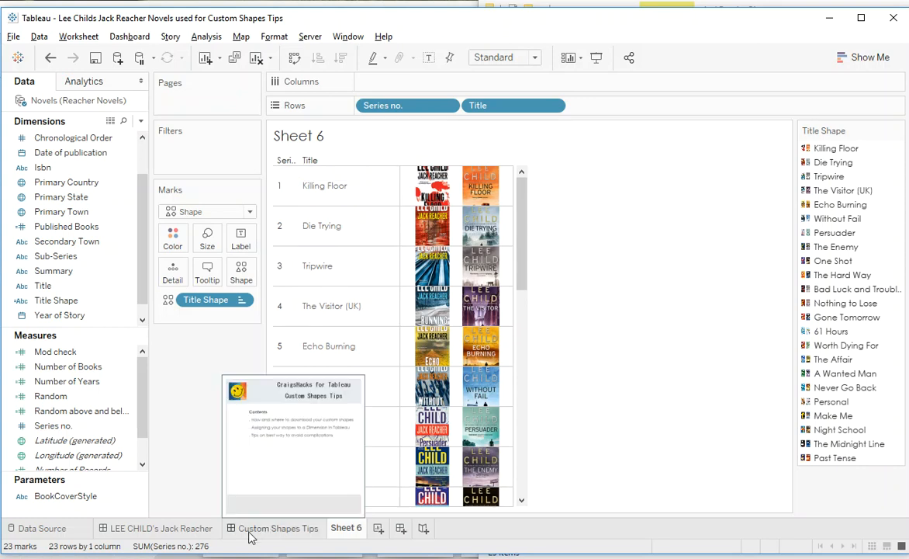
left_click(162, 528)
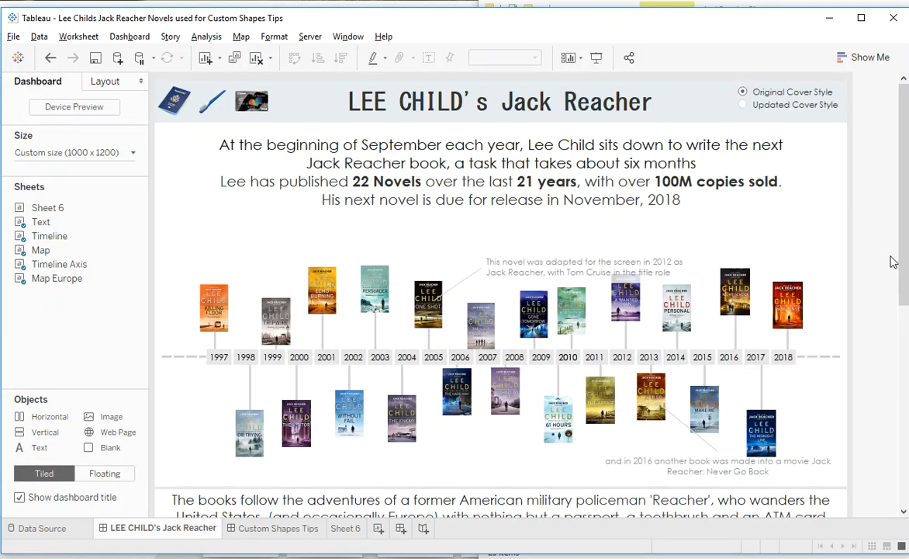